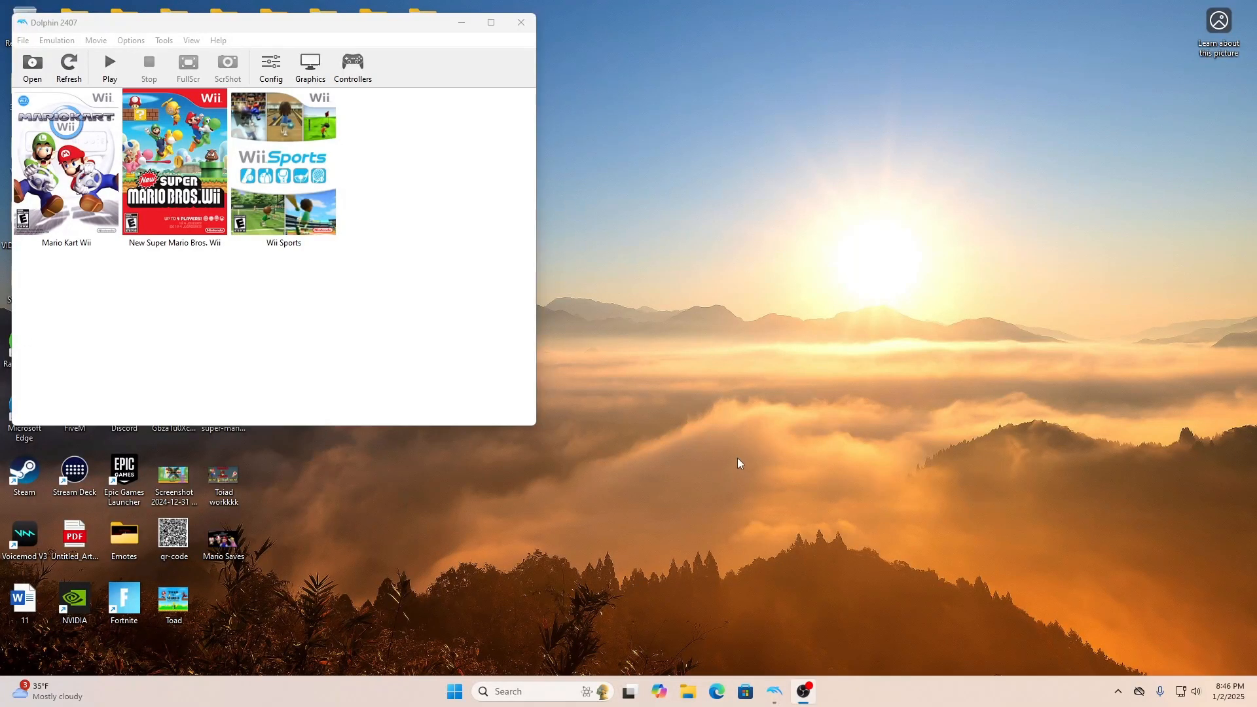
mouse_move(669, 318)
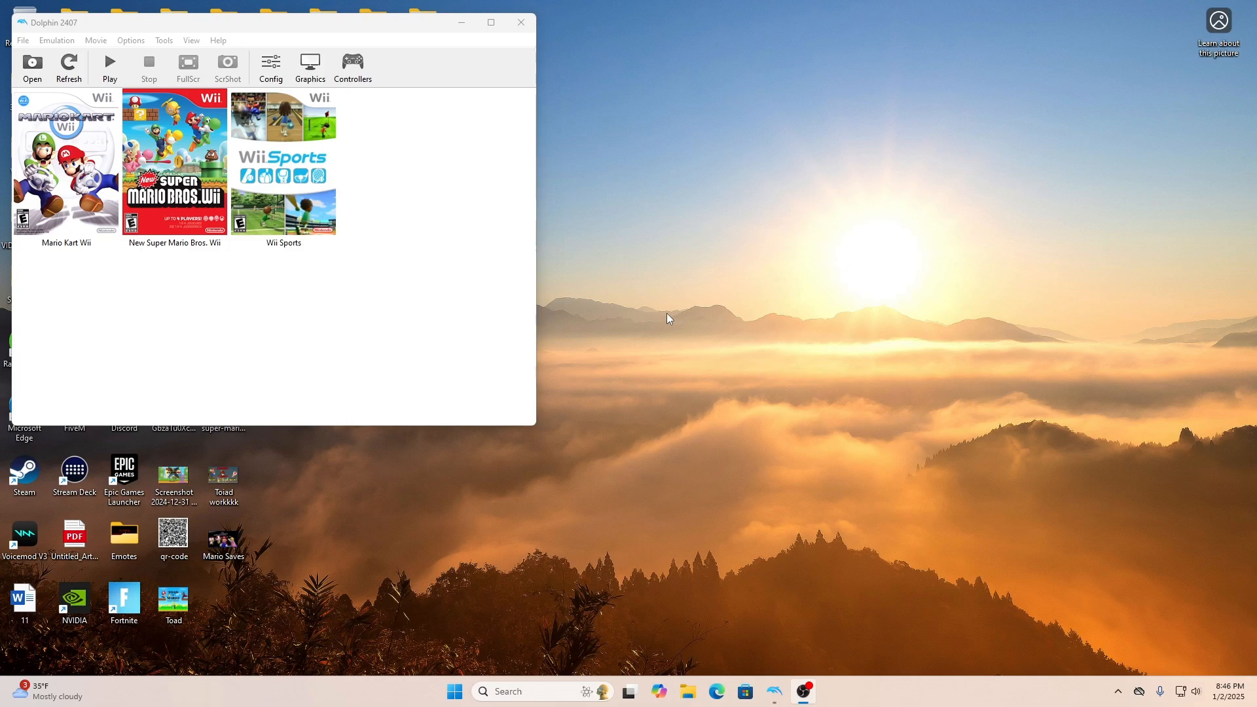
mouse_move(417, 37)
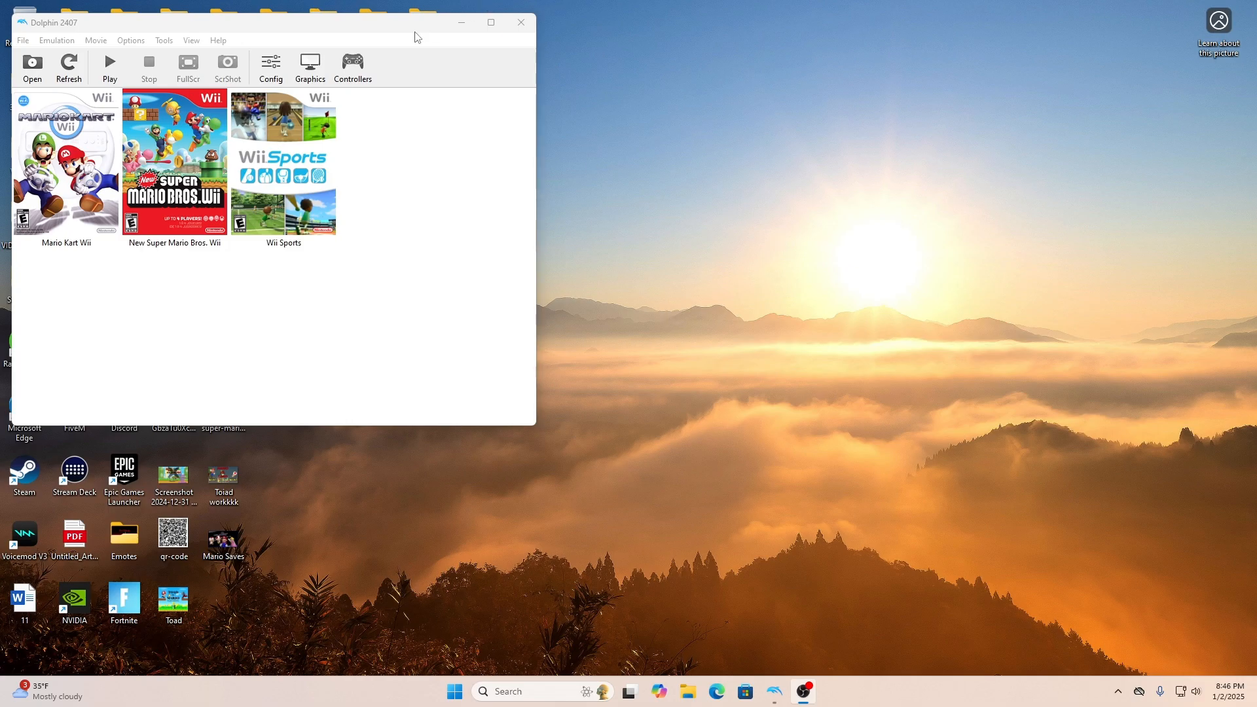
mouse_move(352, 67)
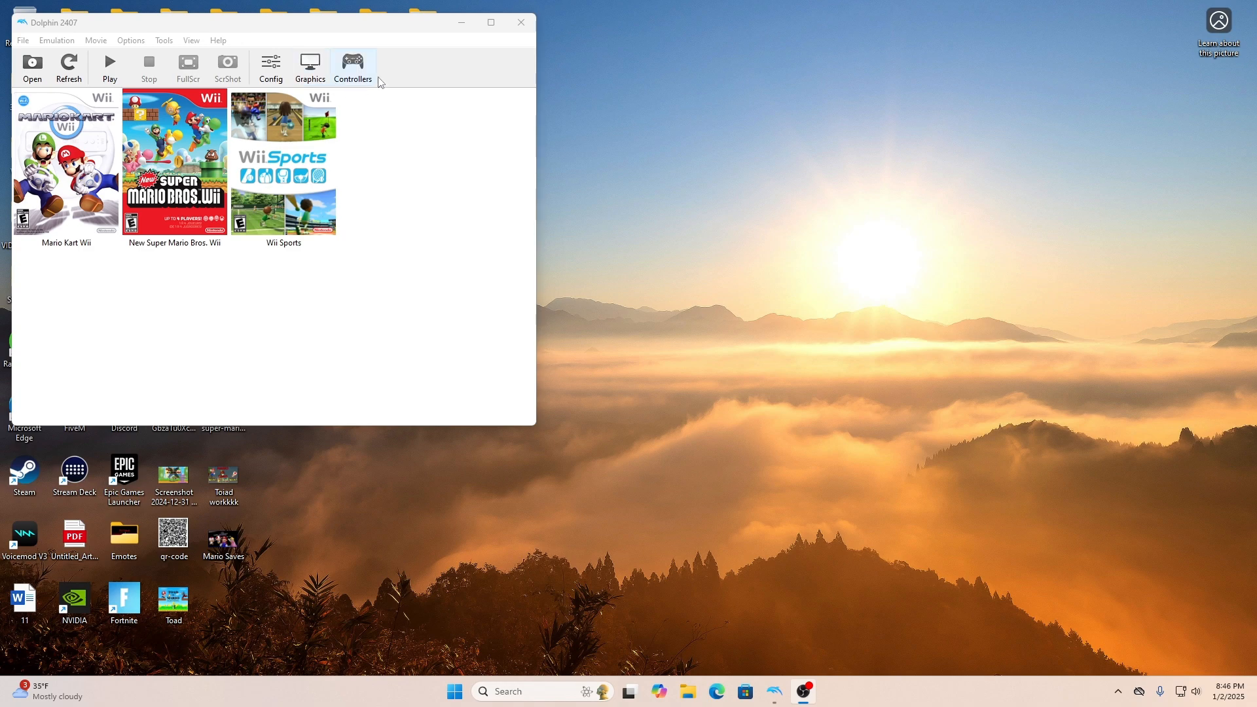
mouse_move(359, 72)
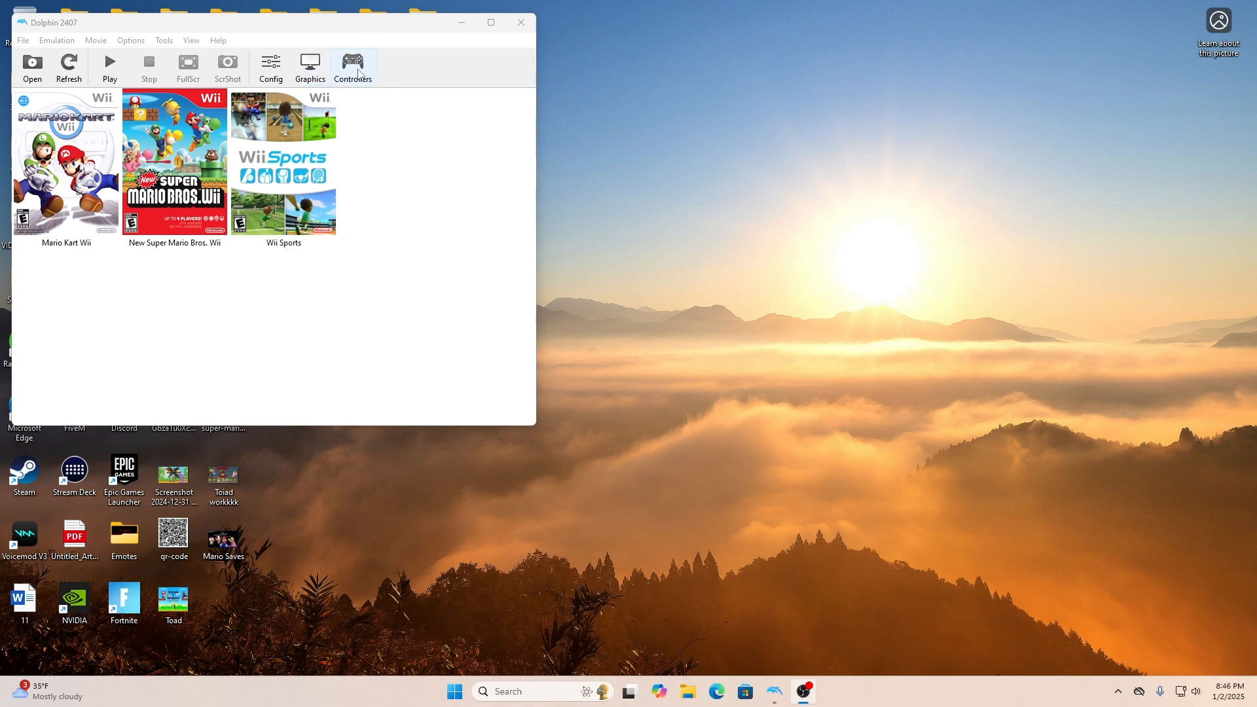
Set Wii Remote 2 to None and keep Wii Remote 1 as Emulated Wii Remote.
click(351, 67)
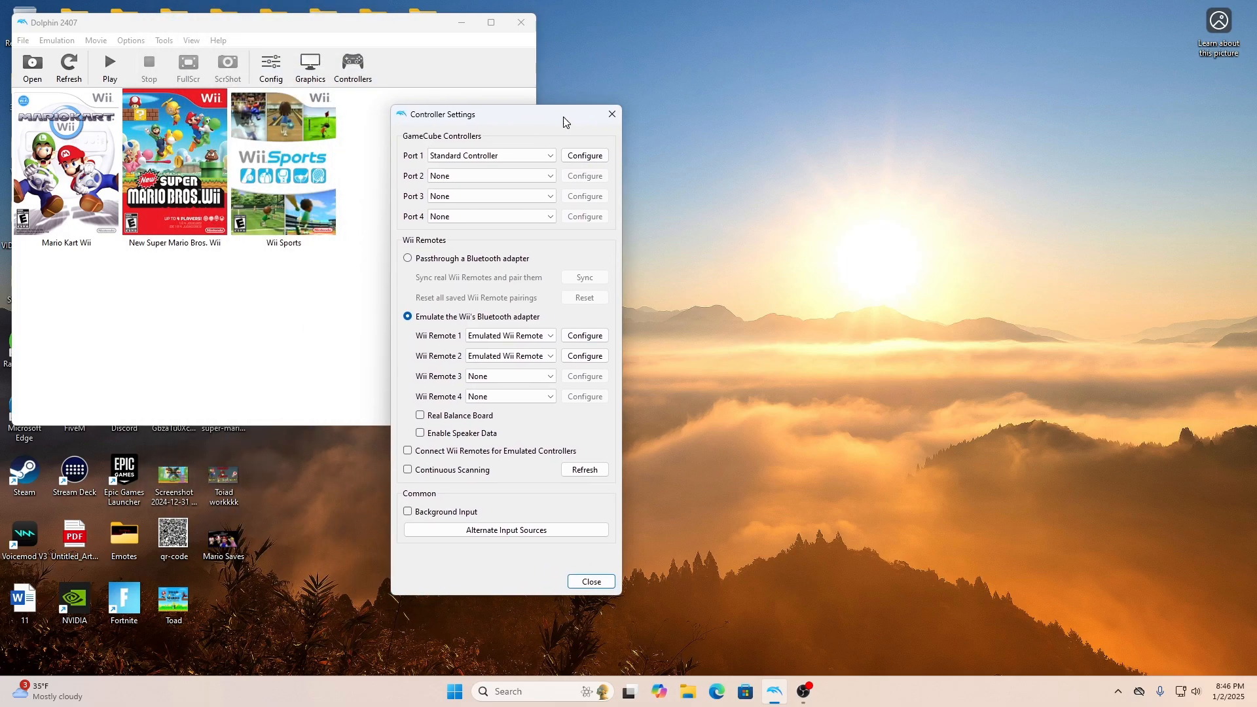
mouse_move(470, 303)
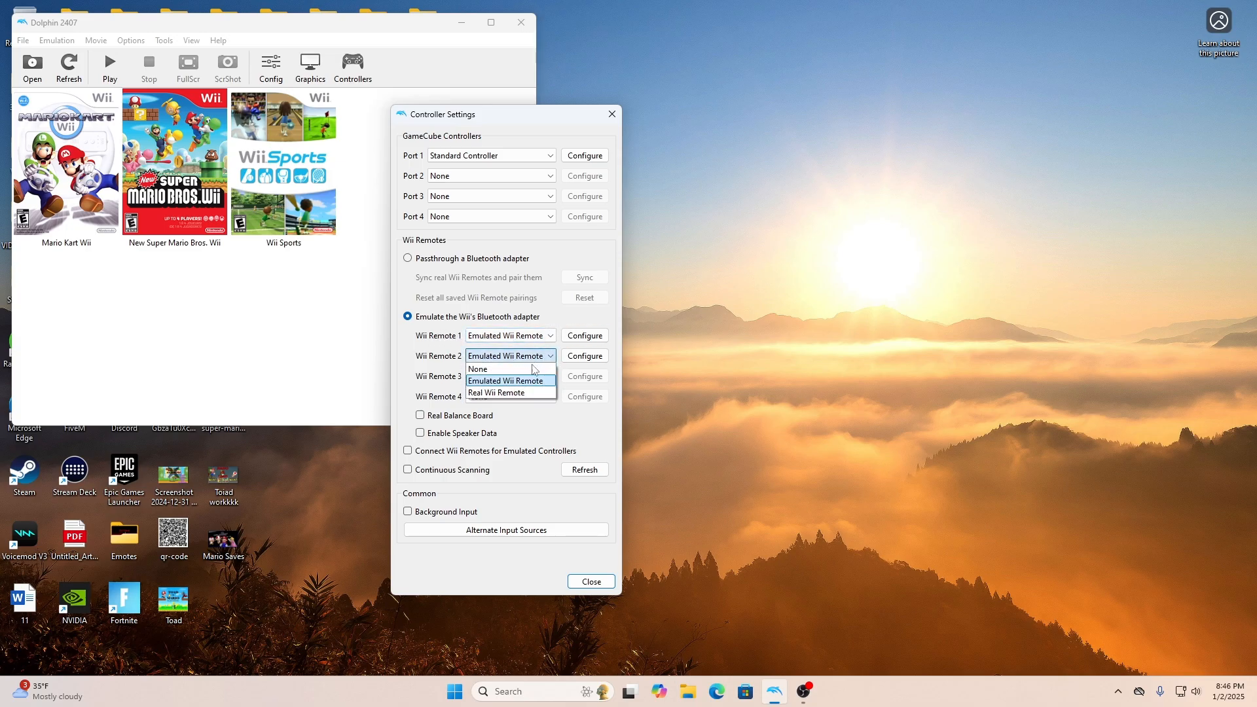
click(478, 370)
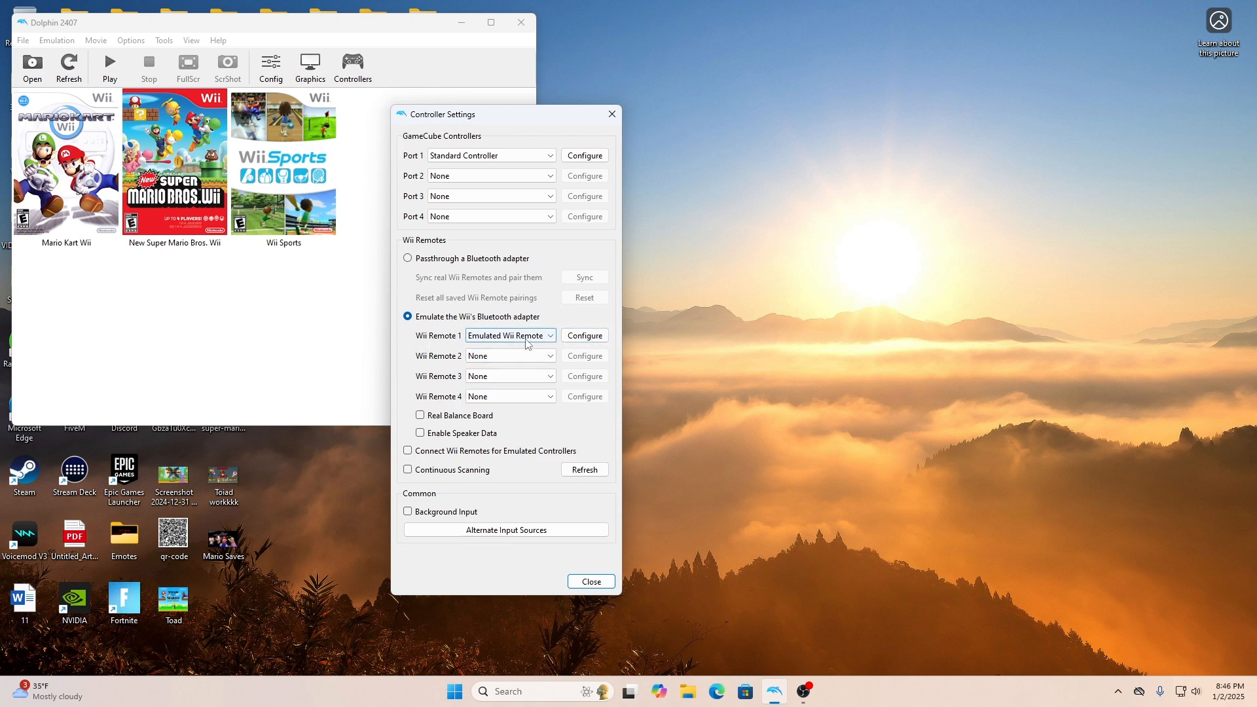
mouse_move(529, 336)
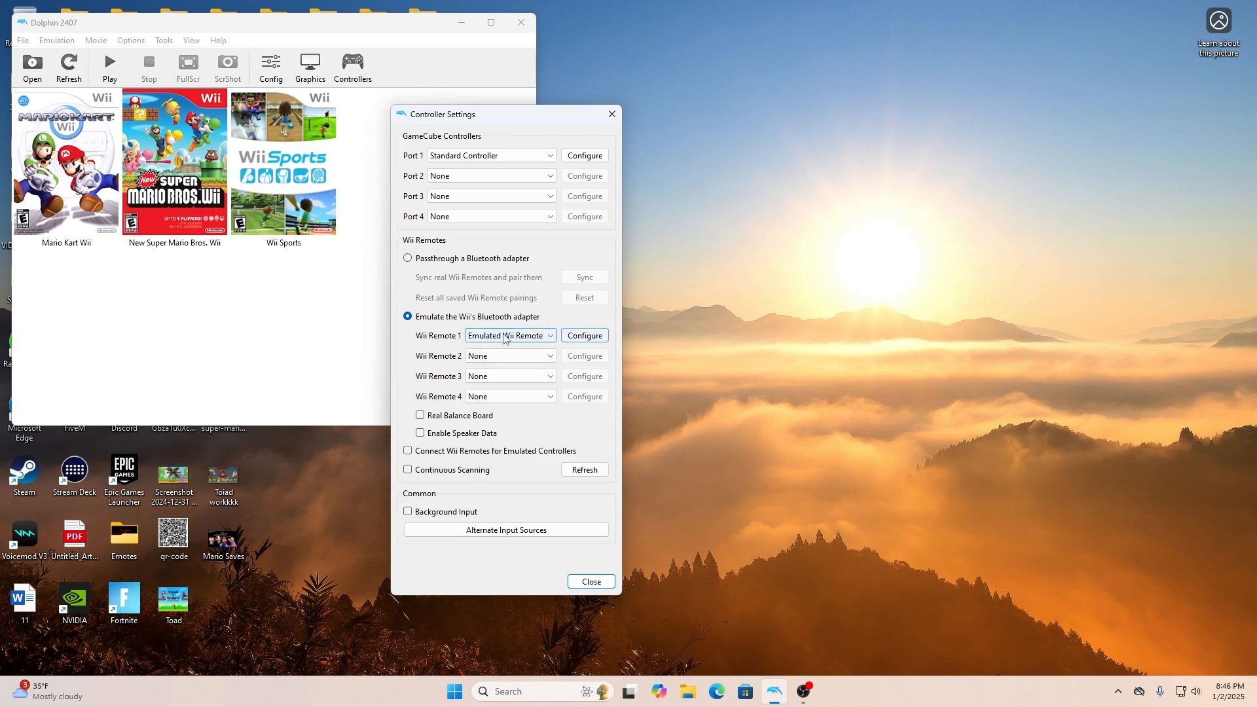
click(509, 335)
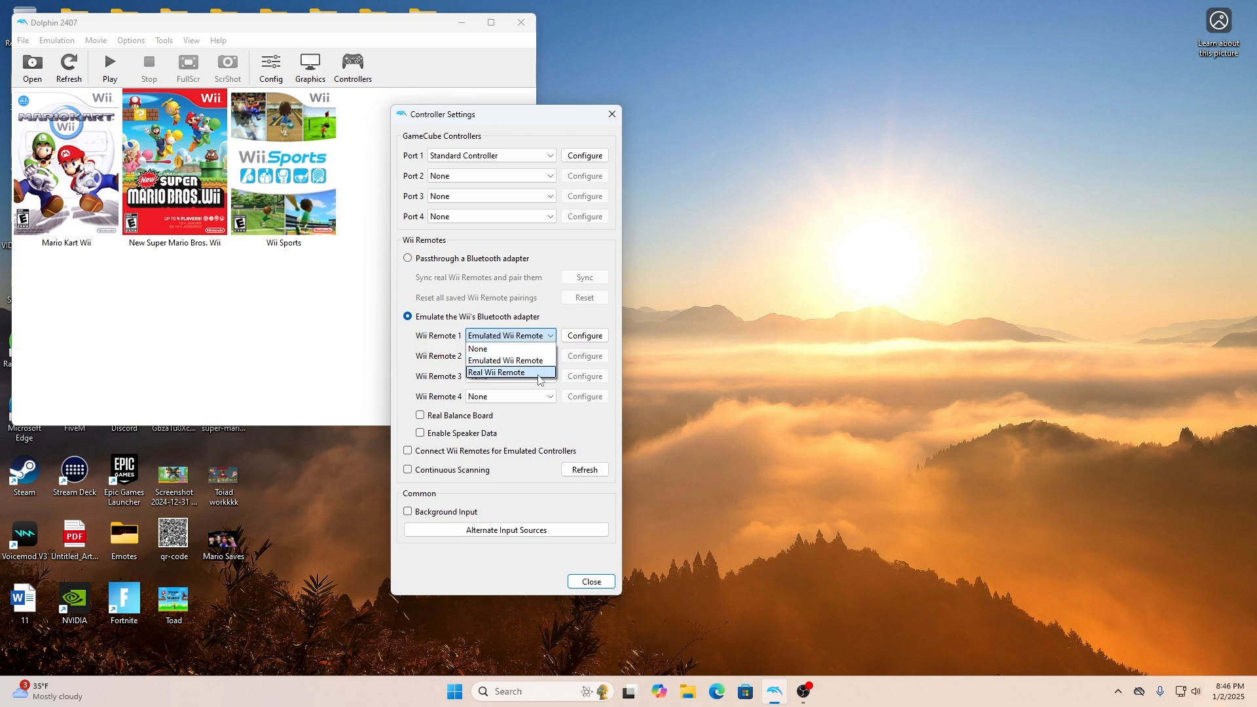
mouse_move(507, 361)
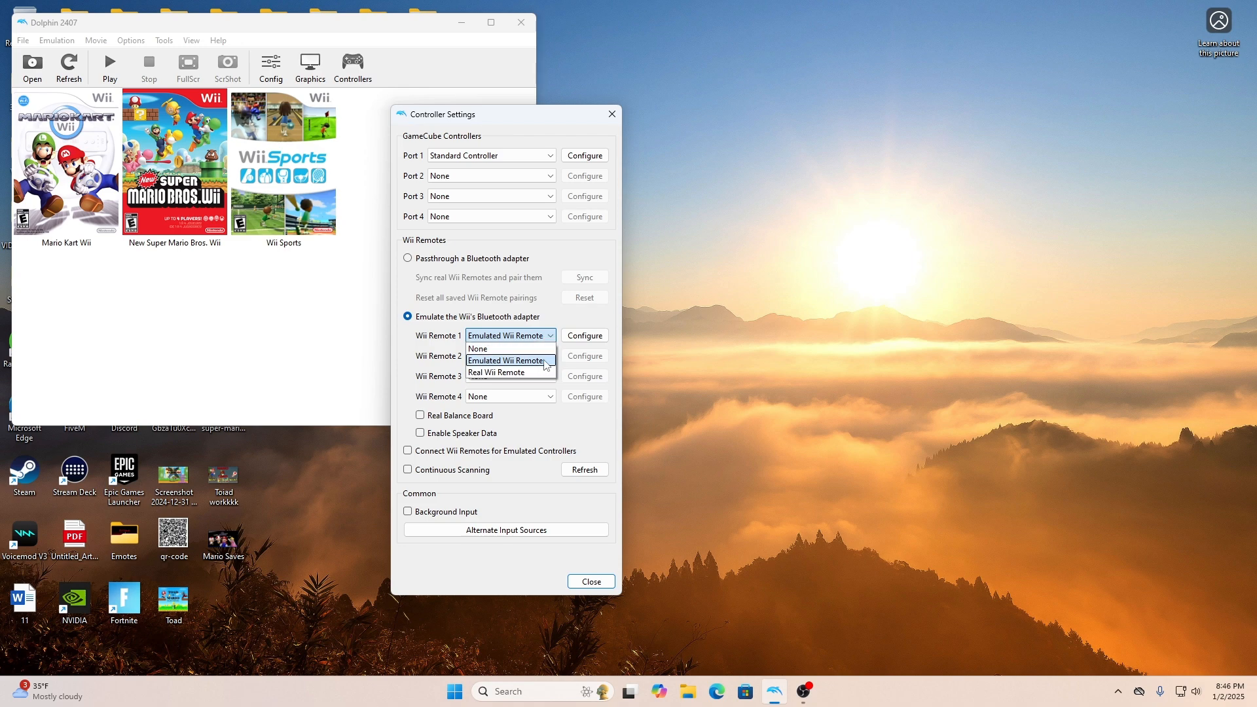
click(505, 360)
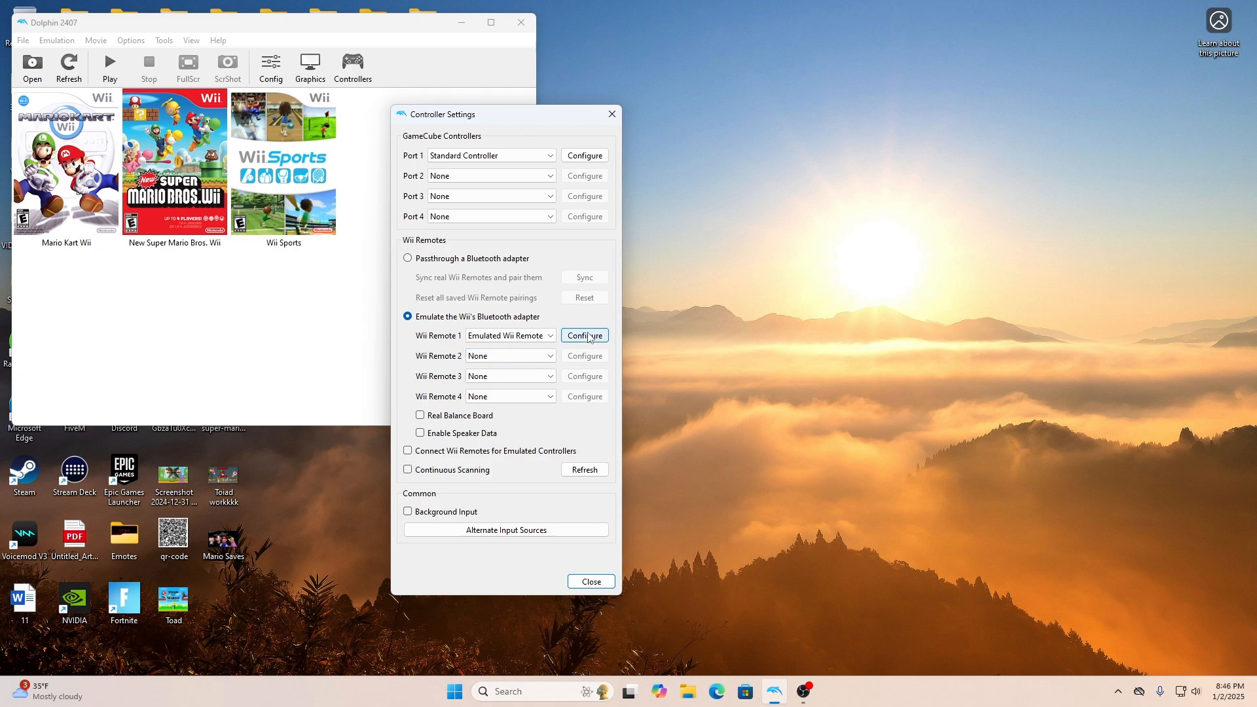
Enter Wii Remote 1's configuration and list the input devices to pick the XInput gamepad.
click(584, 335)
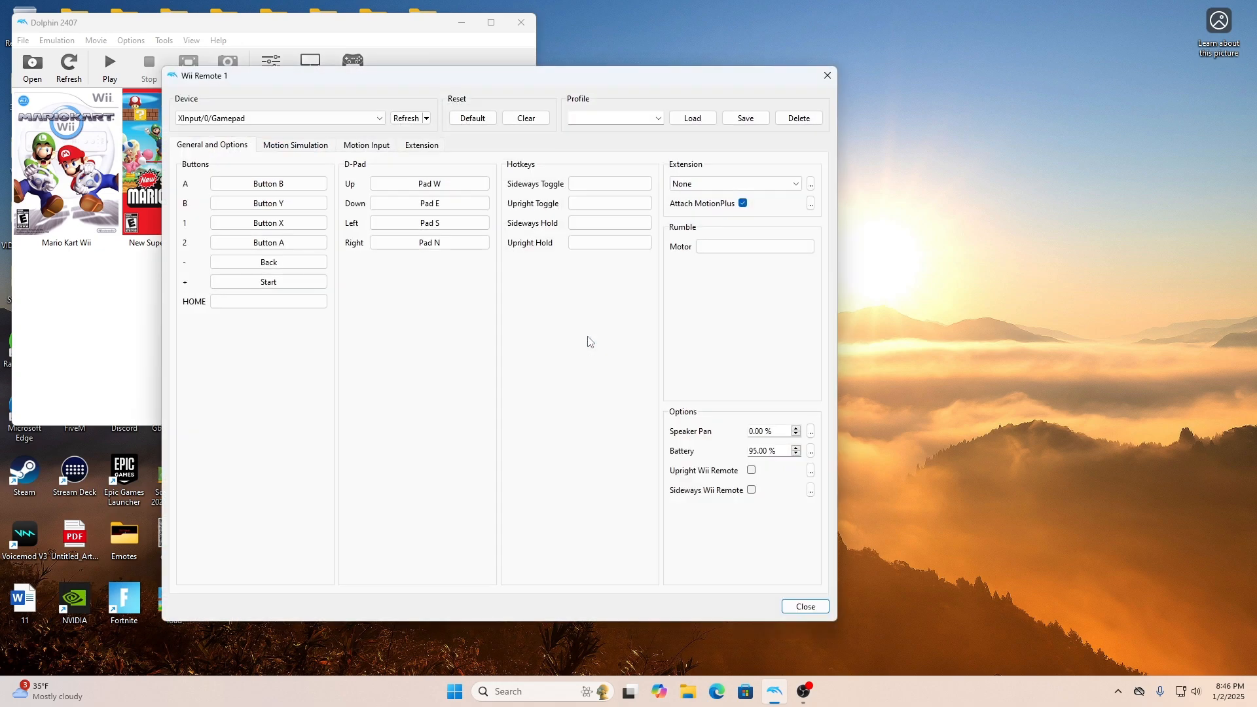
click(378, 118)
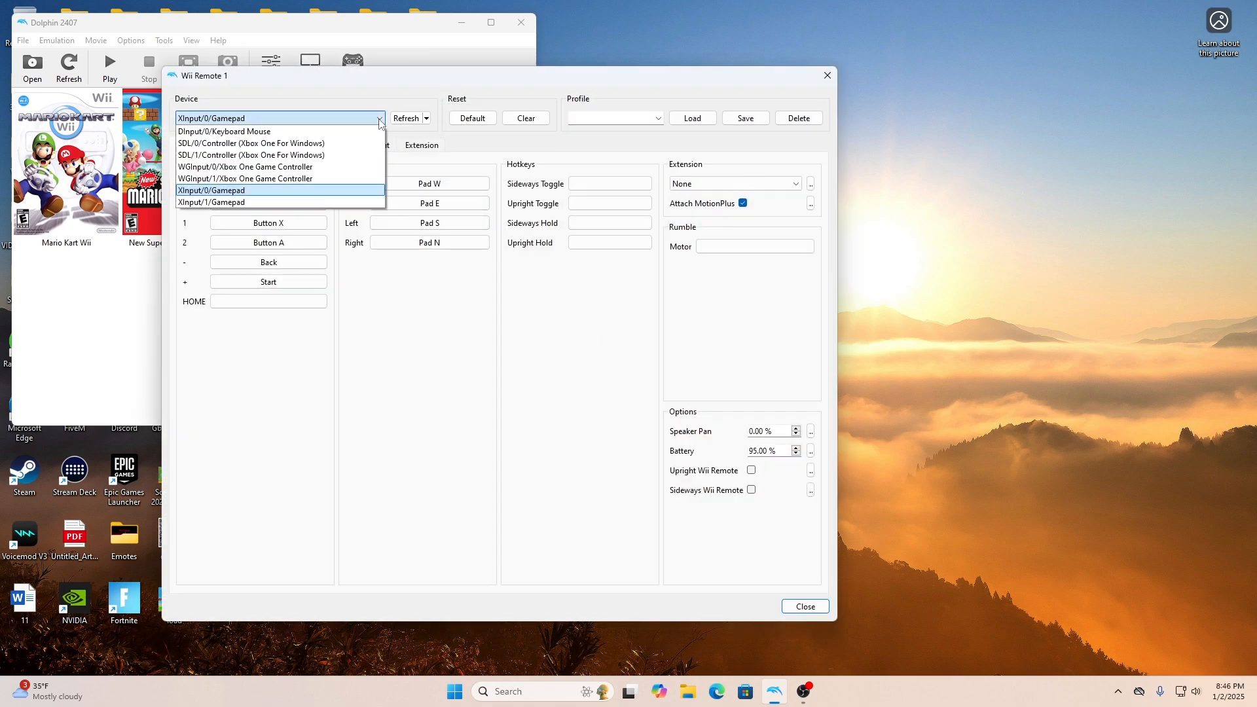
mouse_move(411, 145)
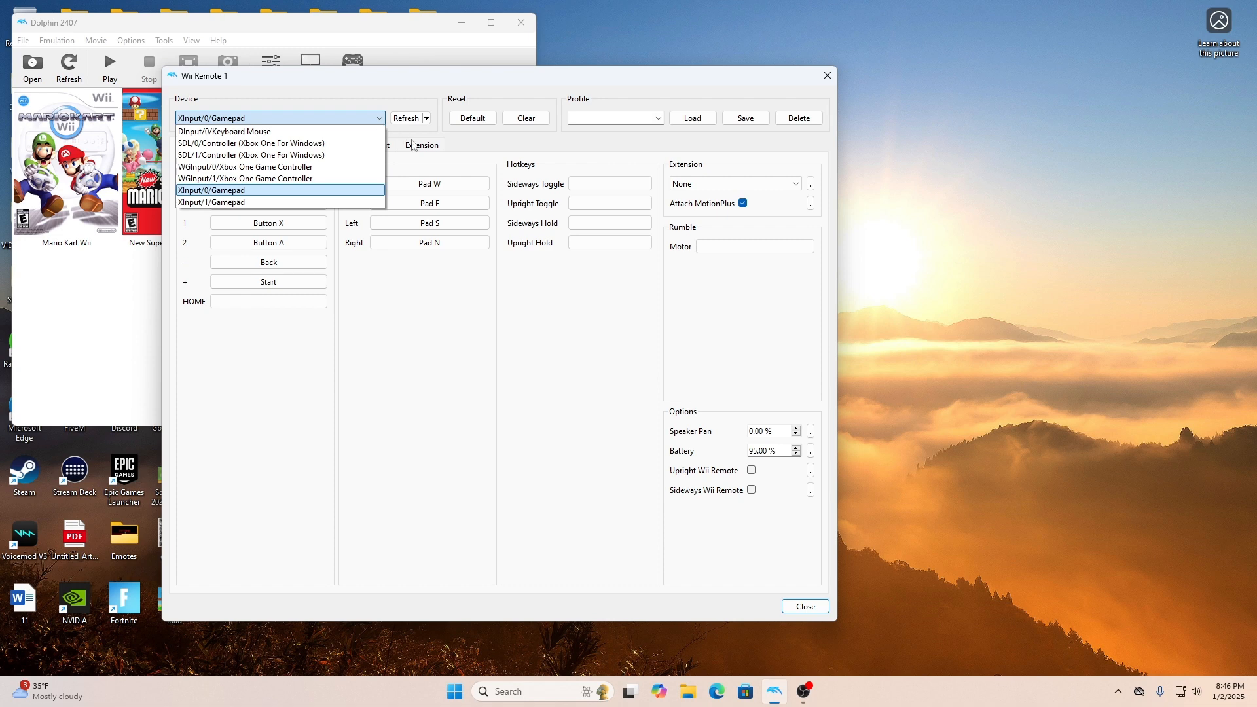
mouse_move(280, 191)
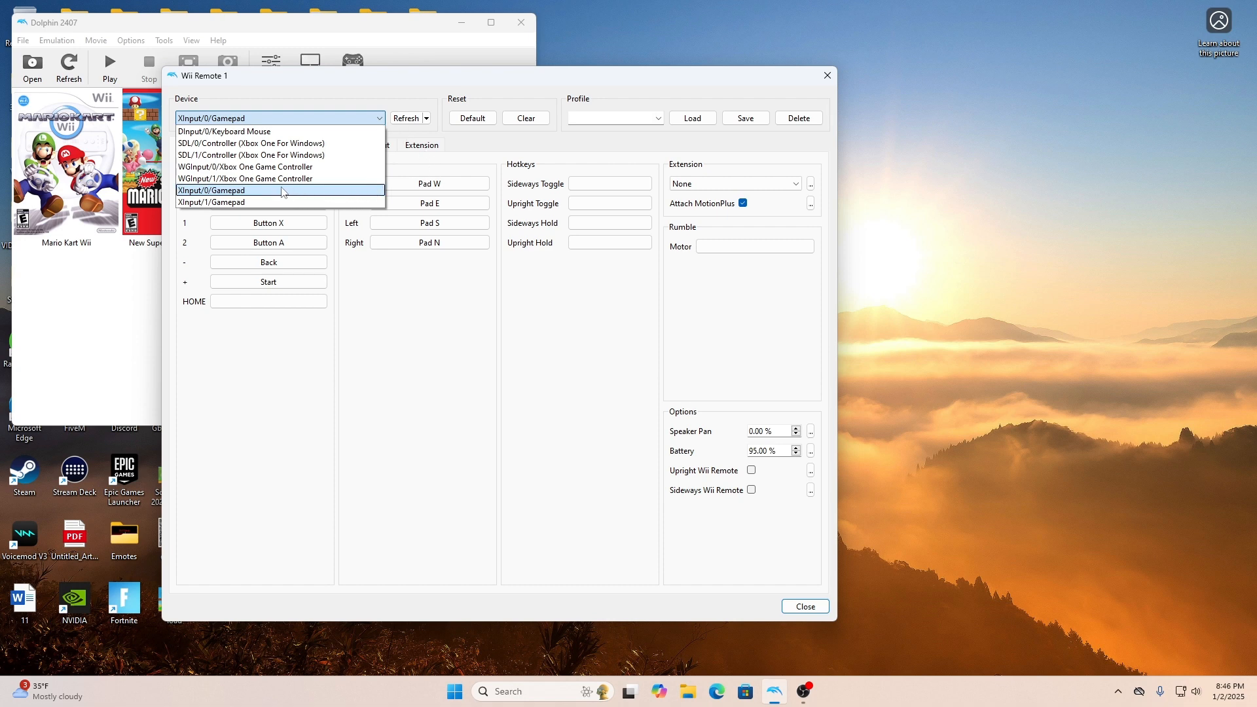
mouse_move(381, 193)
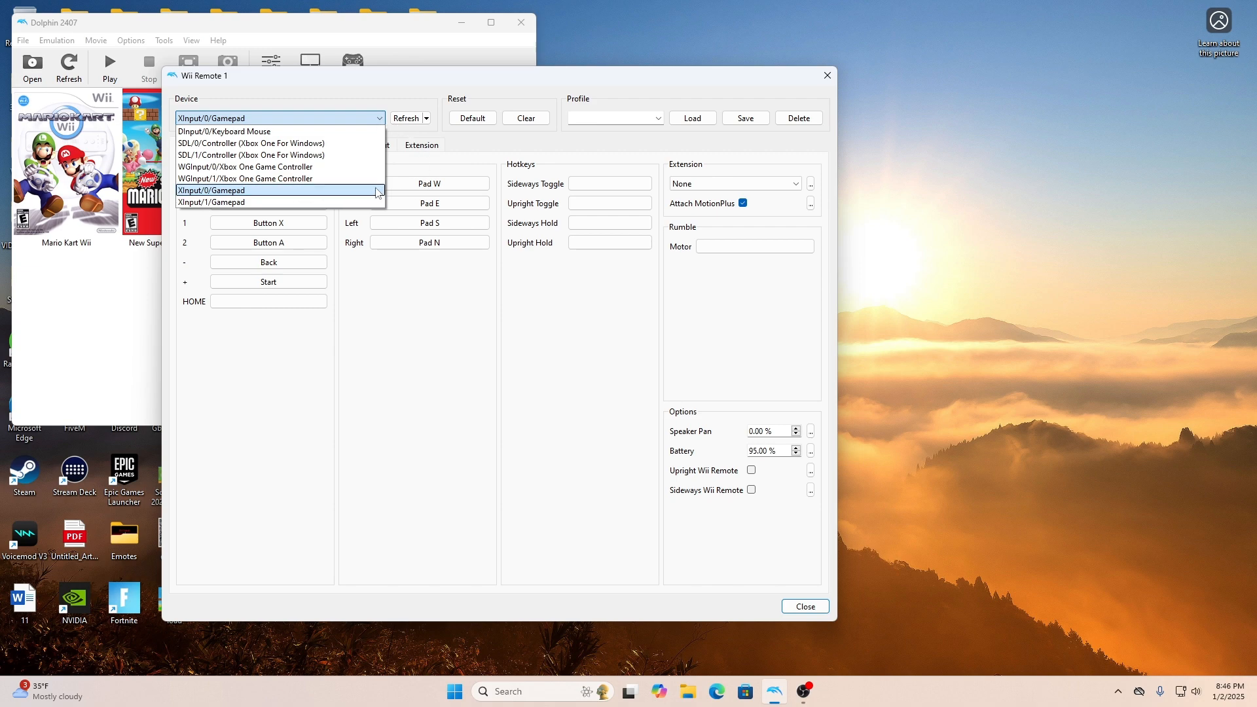
mouse_move(305, 193)
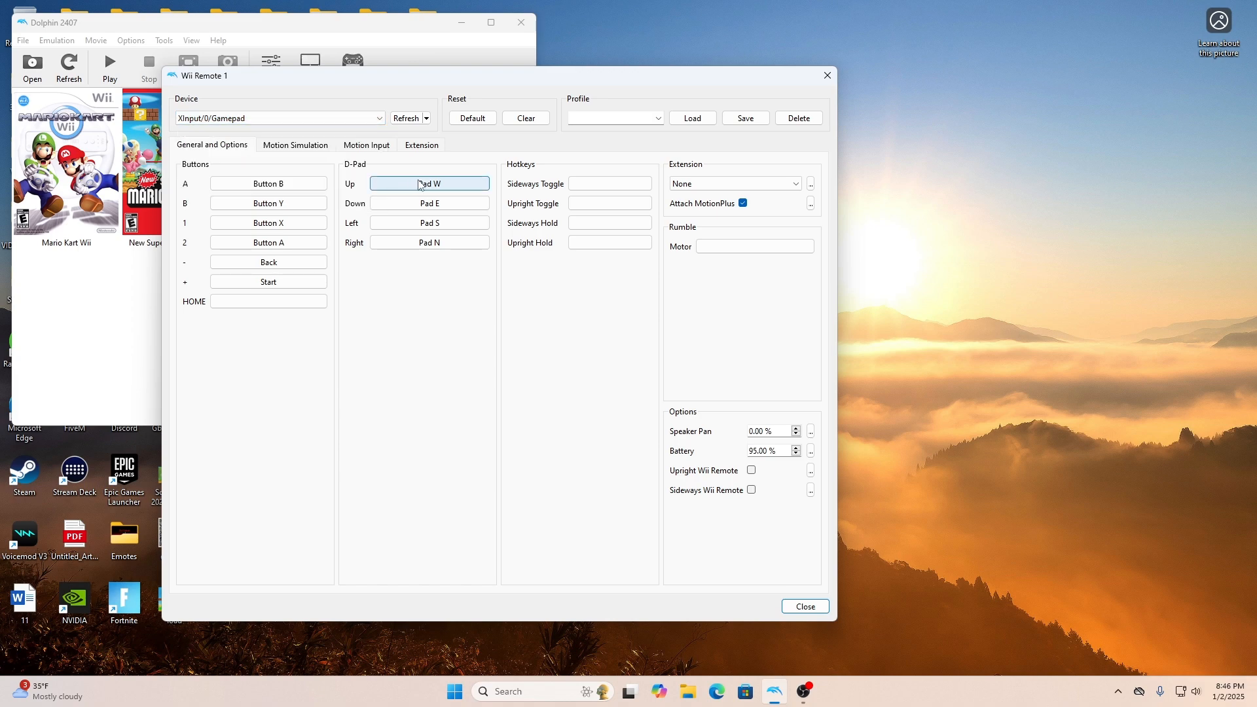
mouse_move(267, 183)
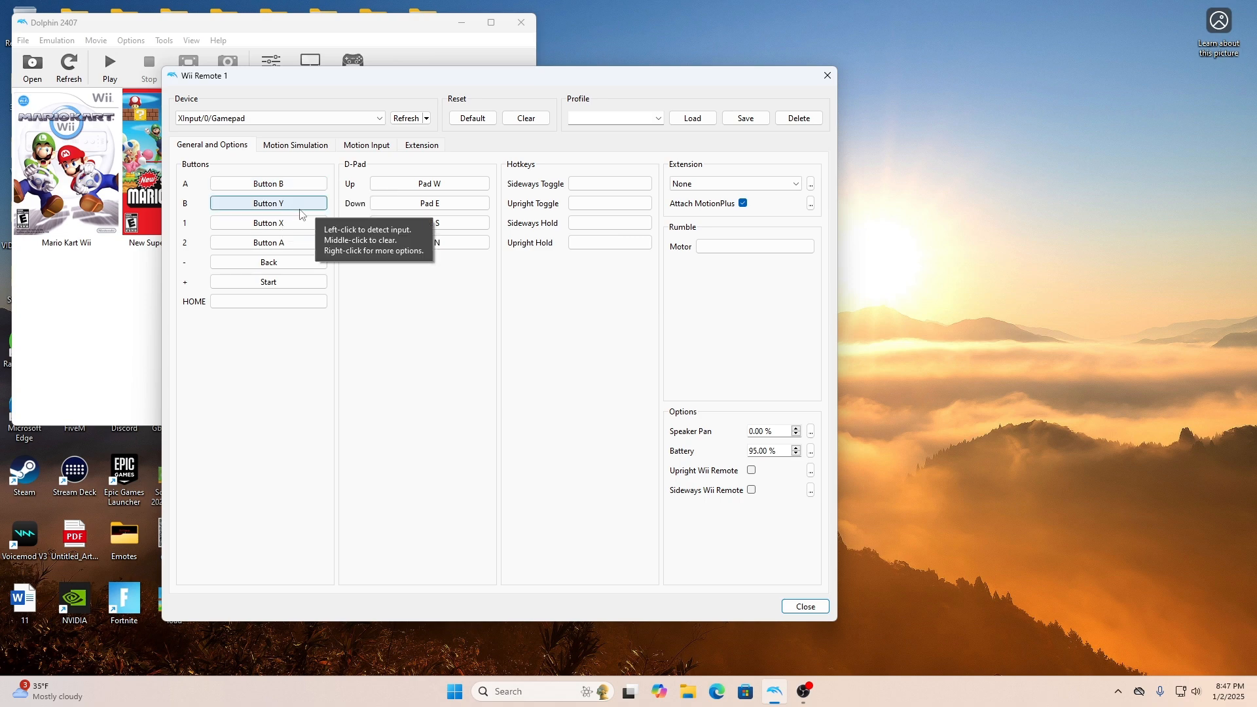
mouse_move(294, 187)
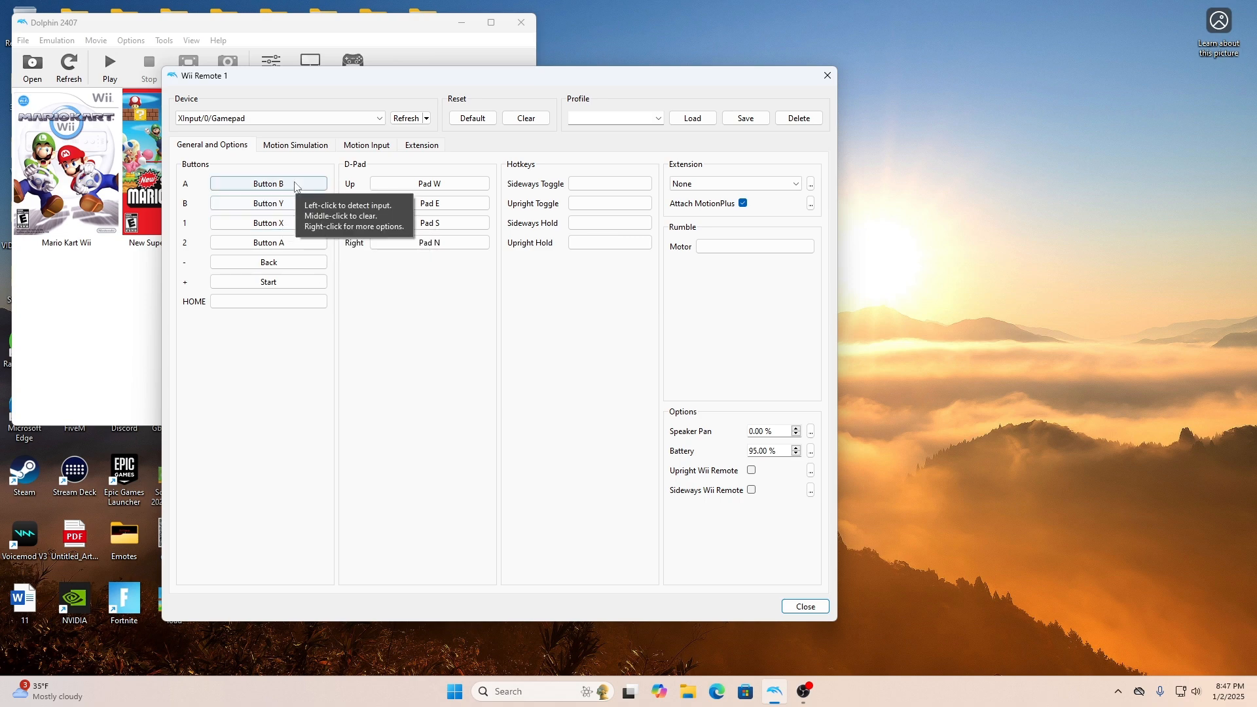
Re-detect A and D-pad Up, then bind the remote's B button to gamepad Y.
click(269, 184)
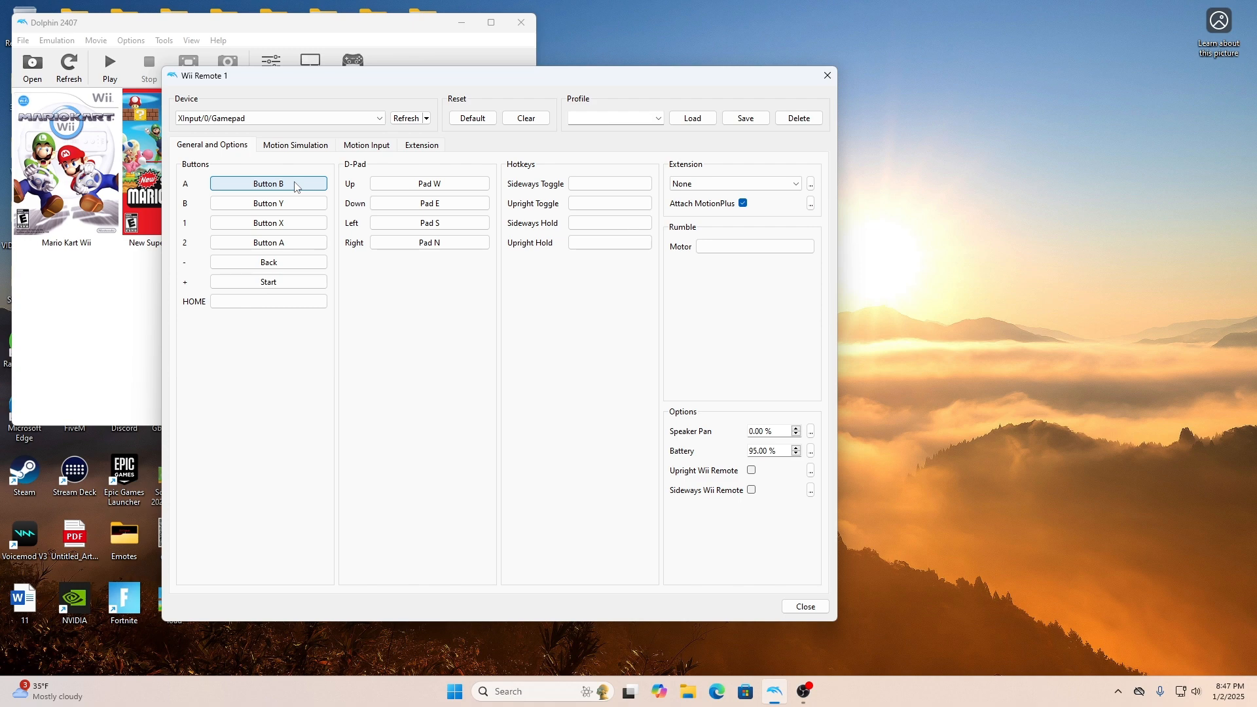
click(429, 184)
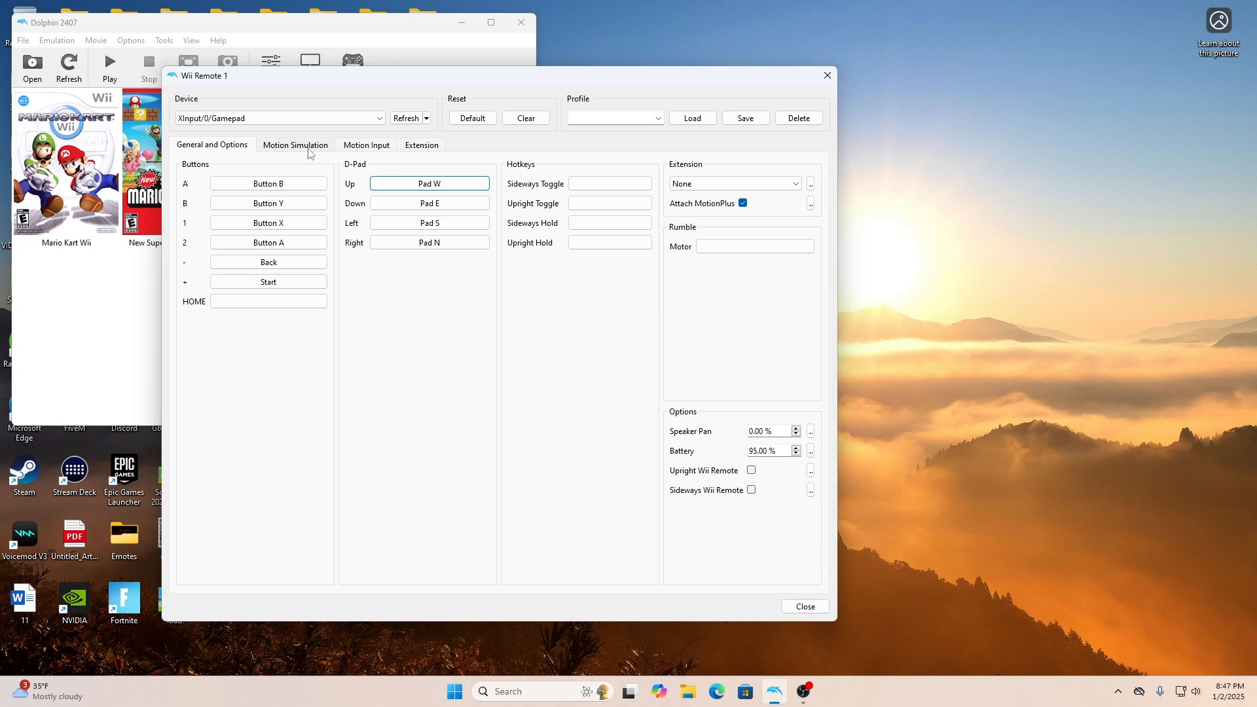
click(267, 202)
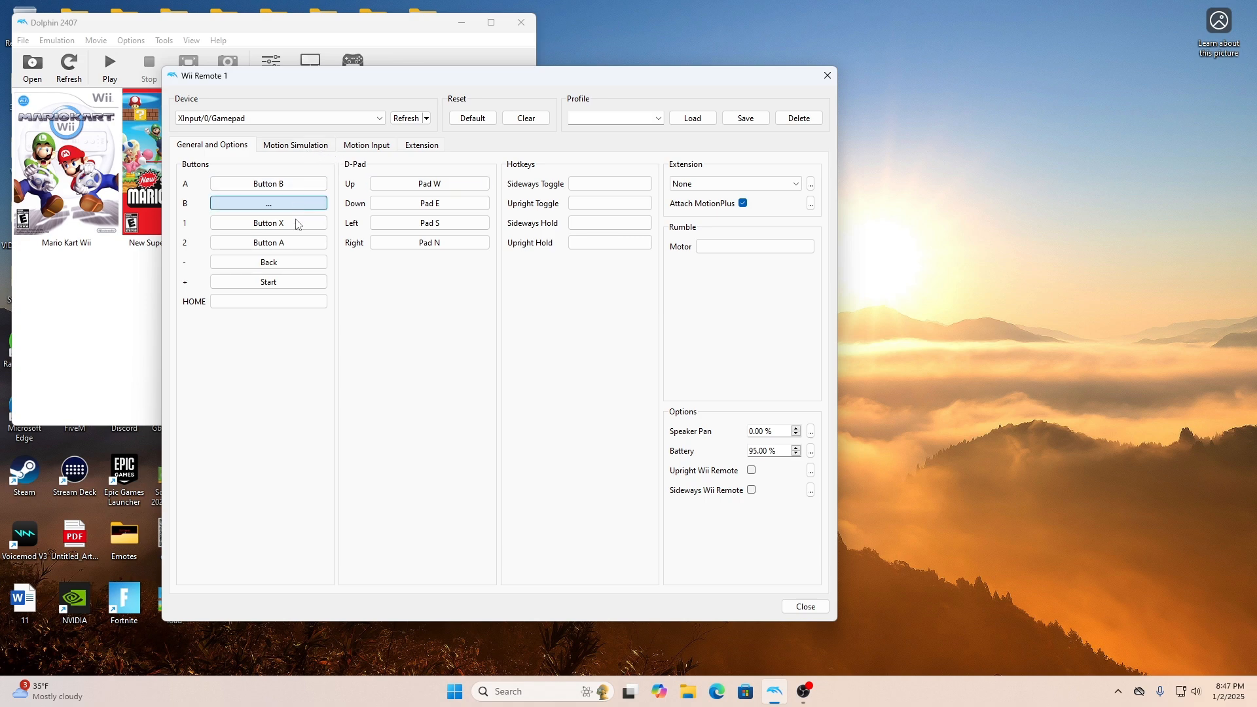
mouse_move(265, 253)
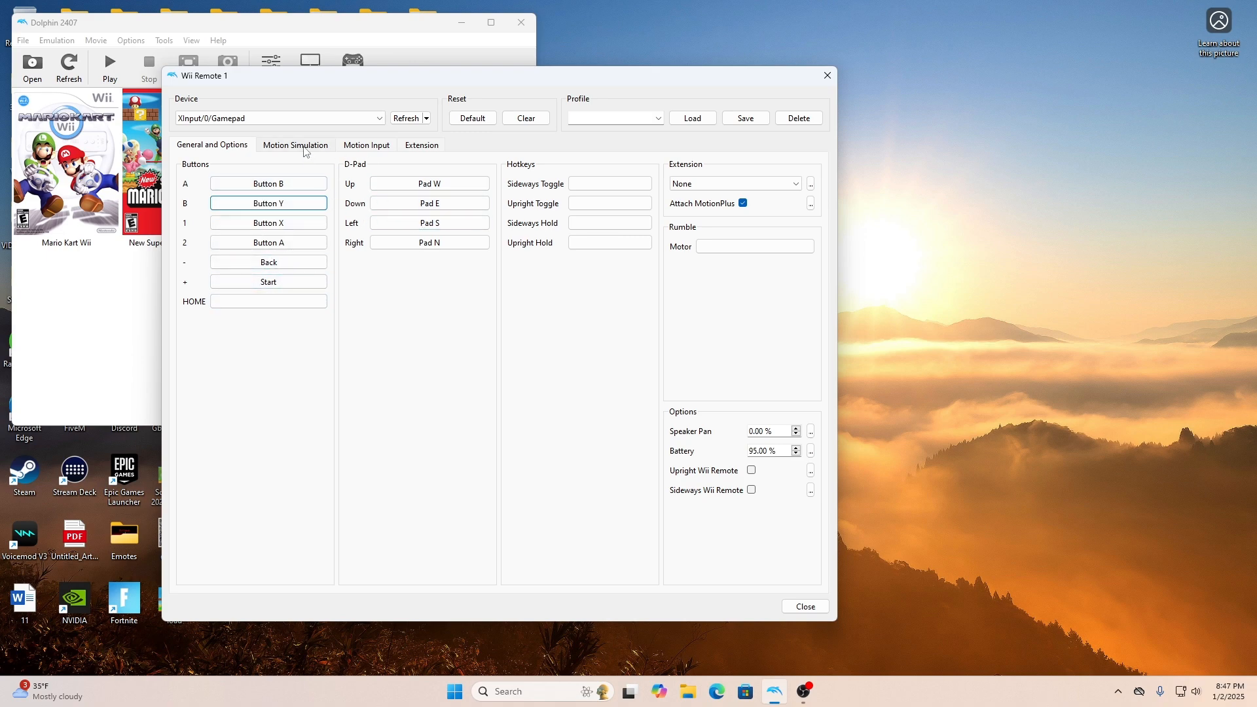
In Motion Simulation, bind the shake axes to the gamepad's left trigger.
click(294, 145)
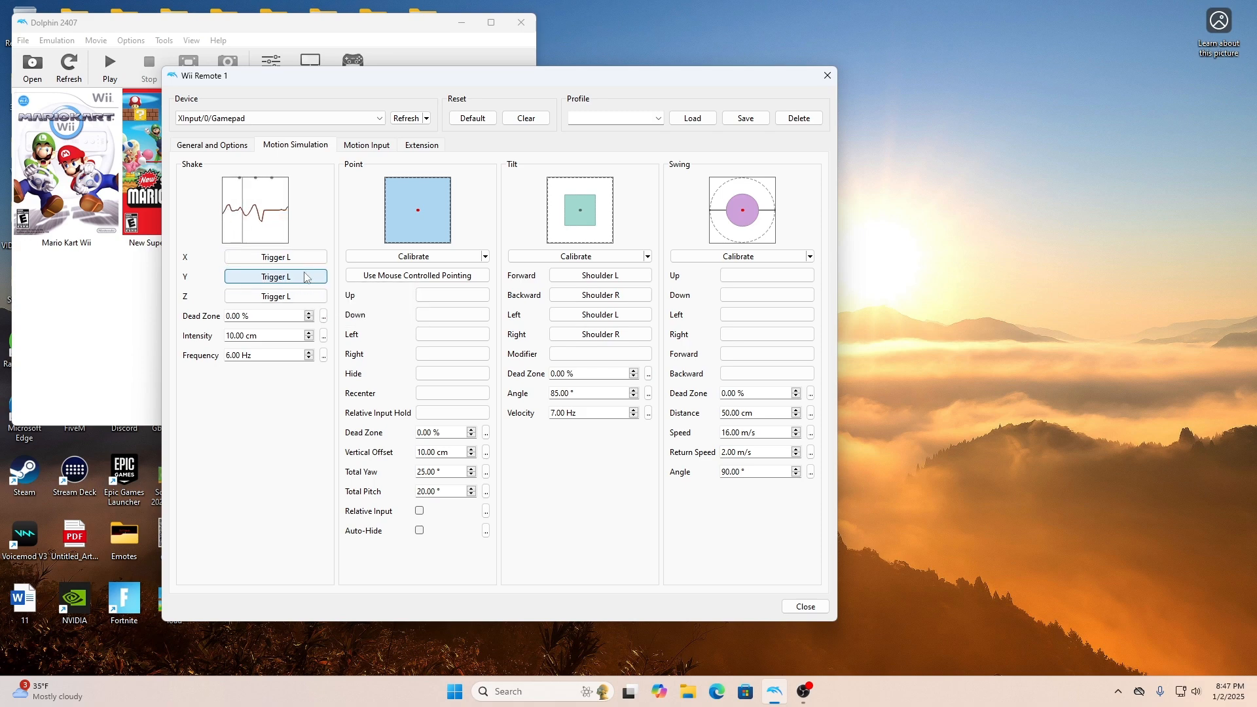
click(275, 256)
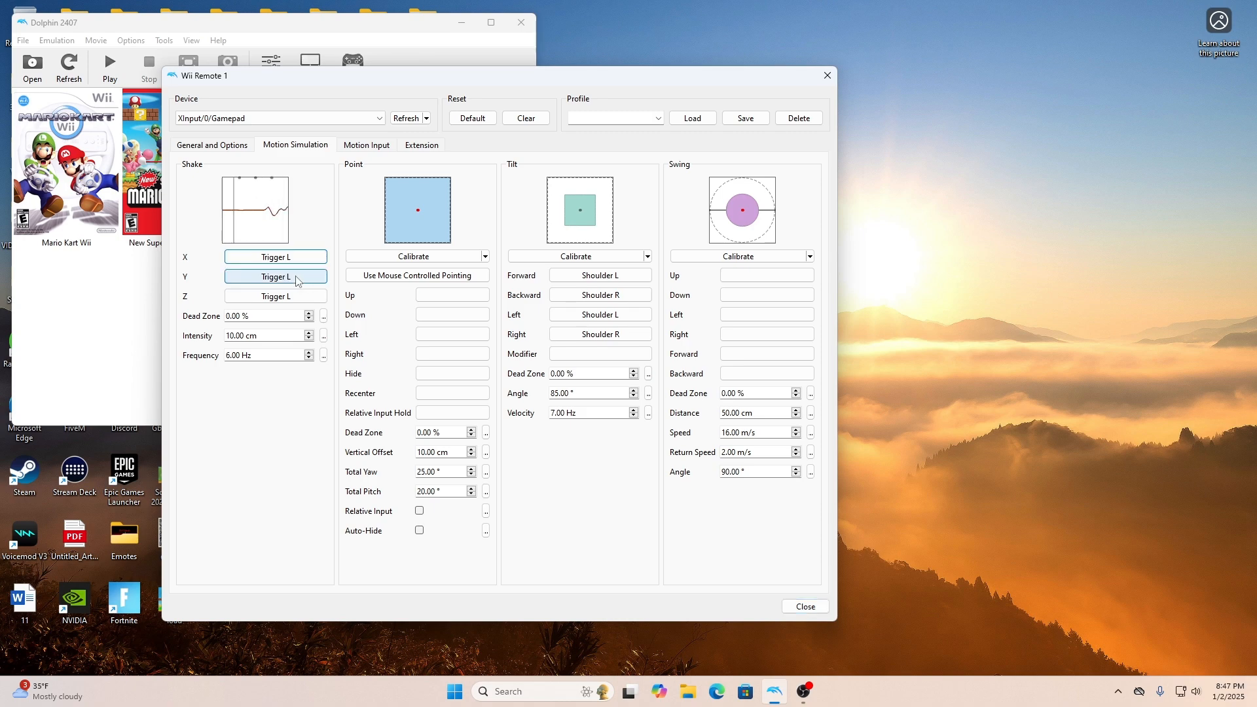
mouse_move(276, 277)
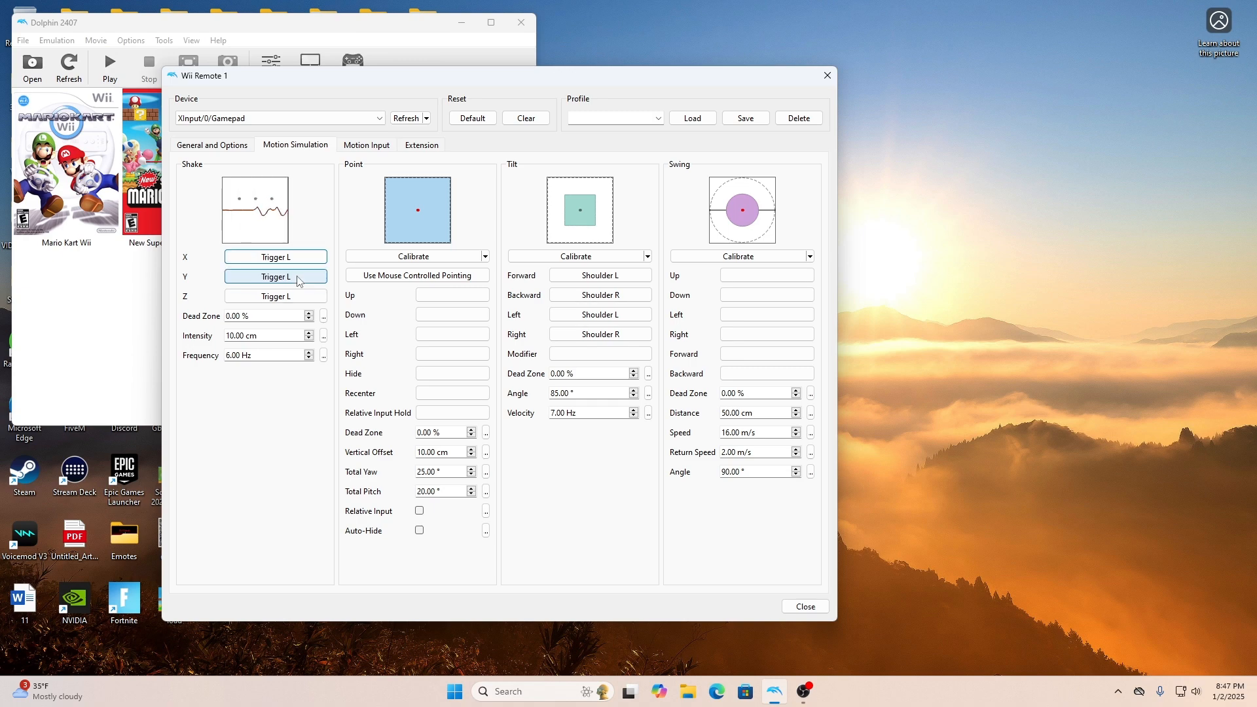
mouse_move(305, 276)
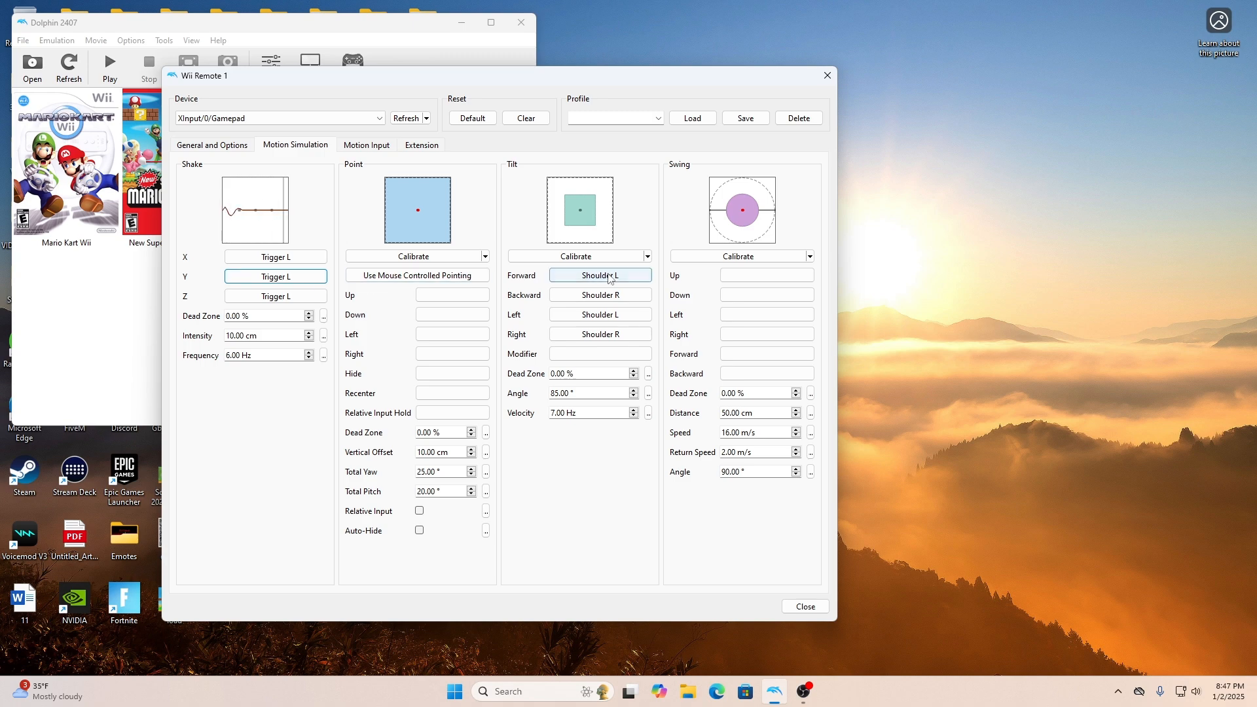
Bind tilt forward to LB and tilt right to RB, then show General and Options again.
click(600, 275)
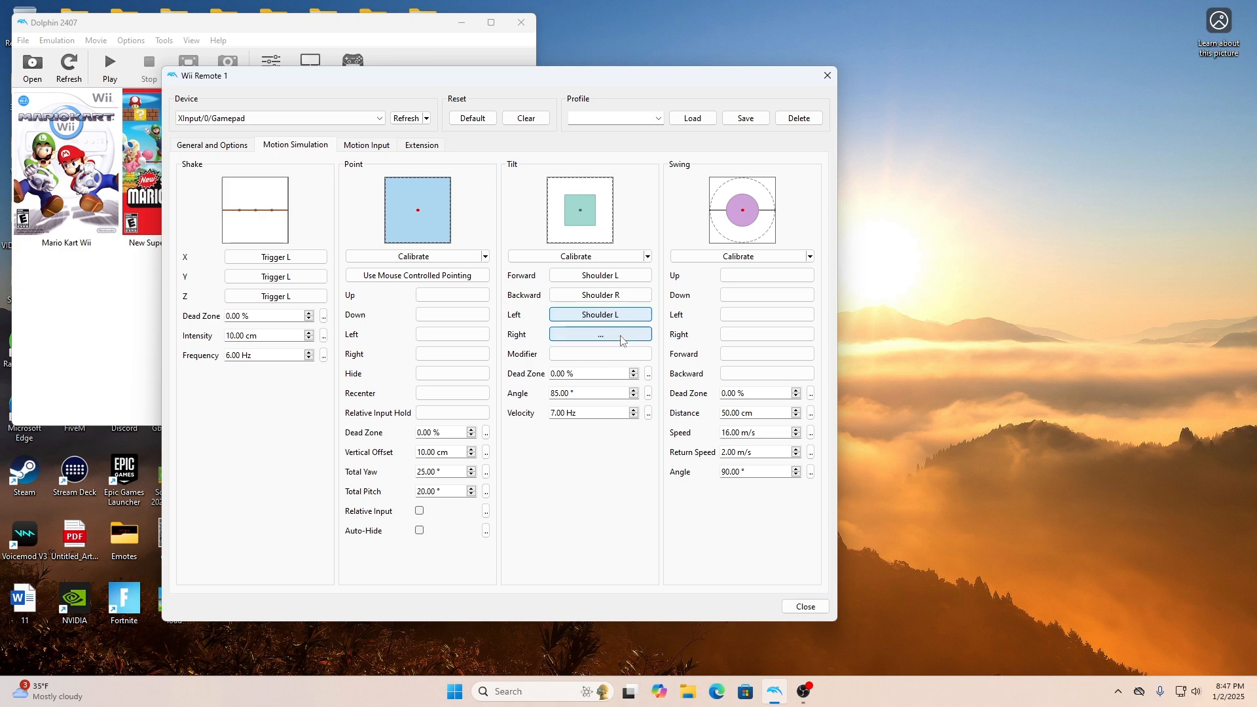
click(600, 334)
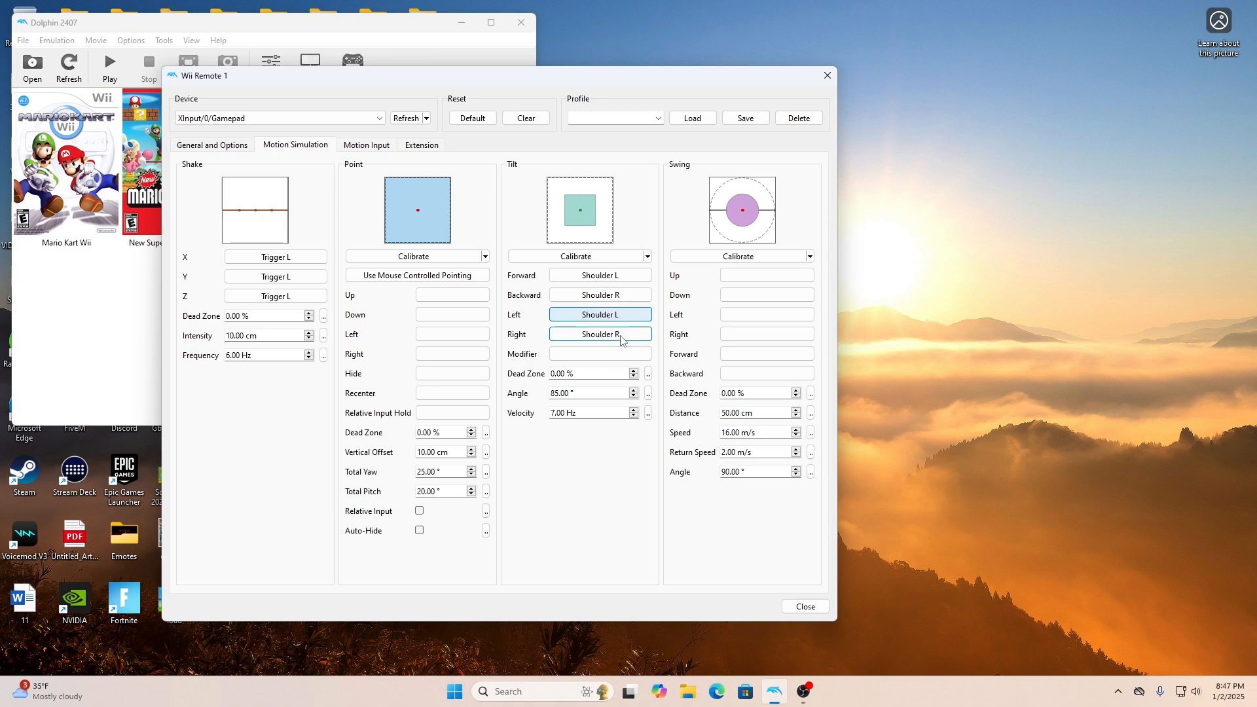
mouse_move(548, 305)
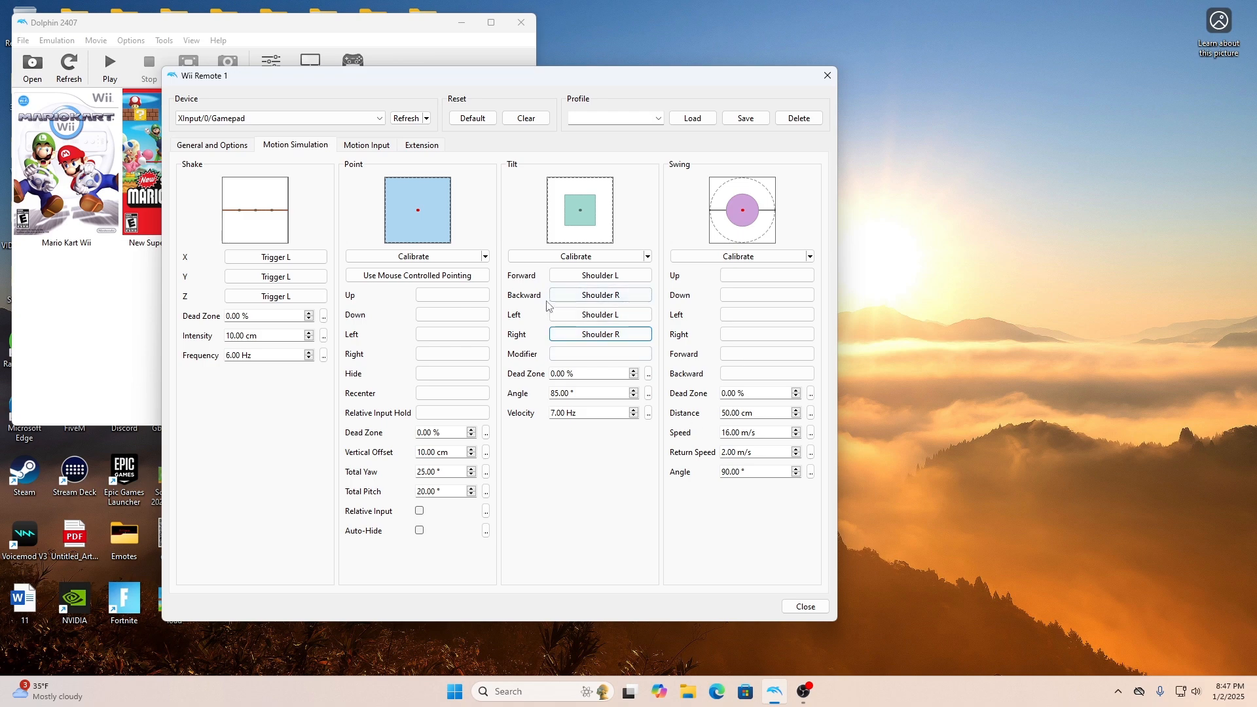
mouse_move(574, 270)
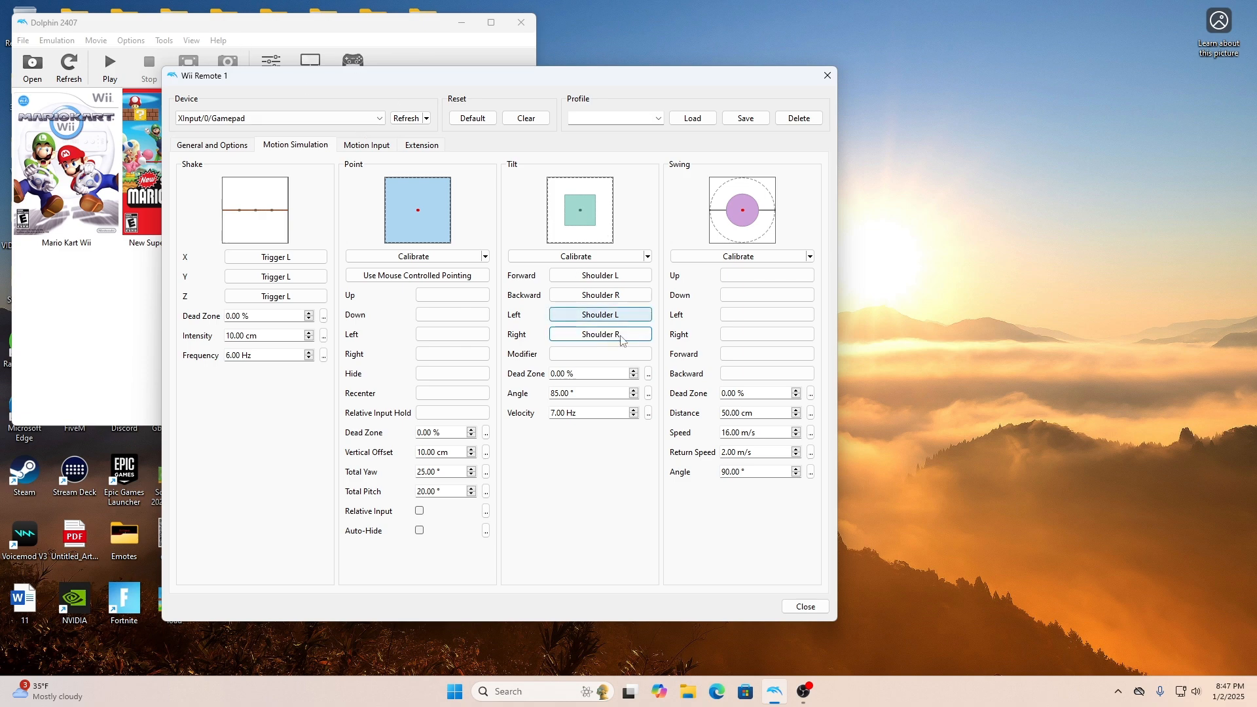
mouse_move(599, 275)
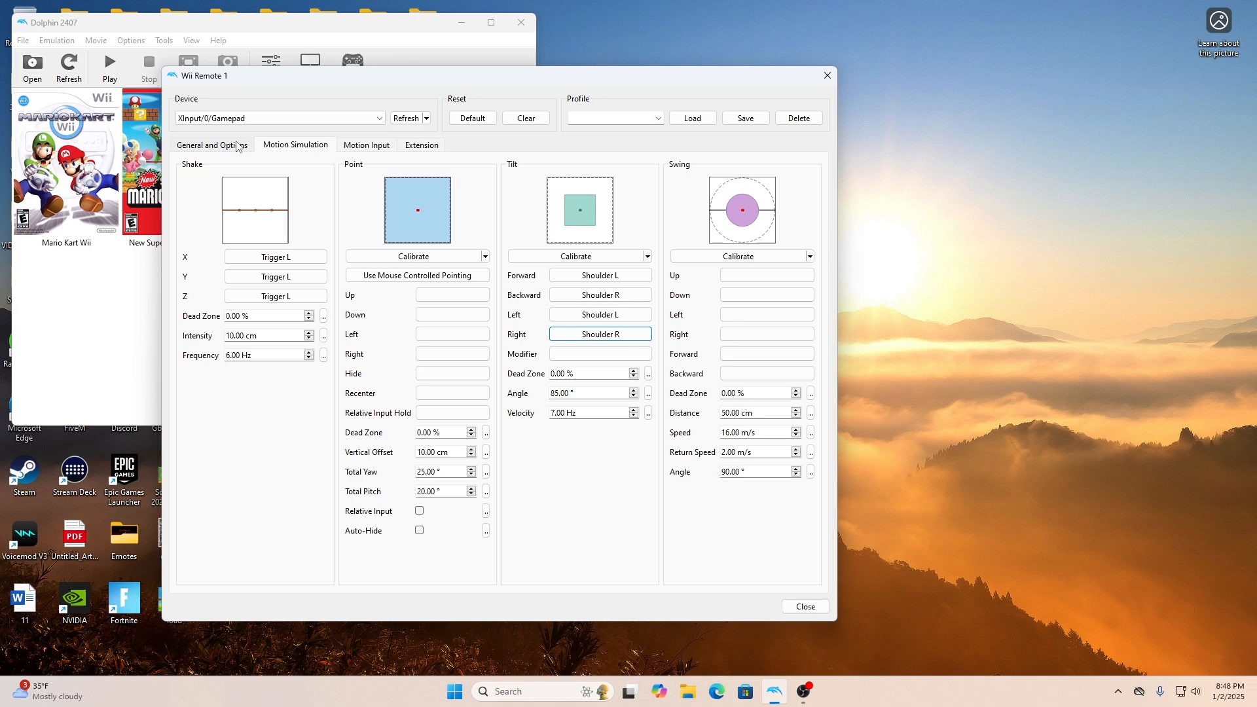
click(212, 145)
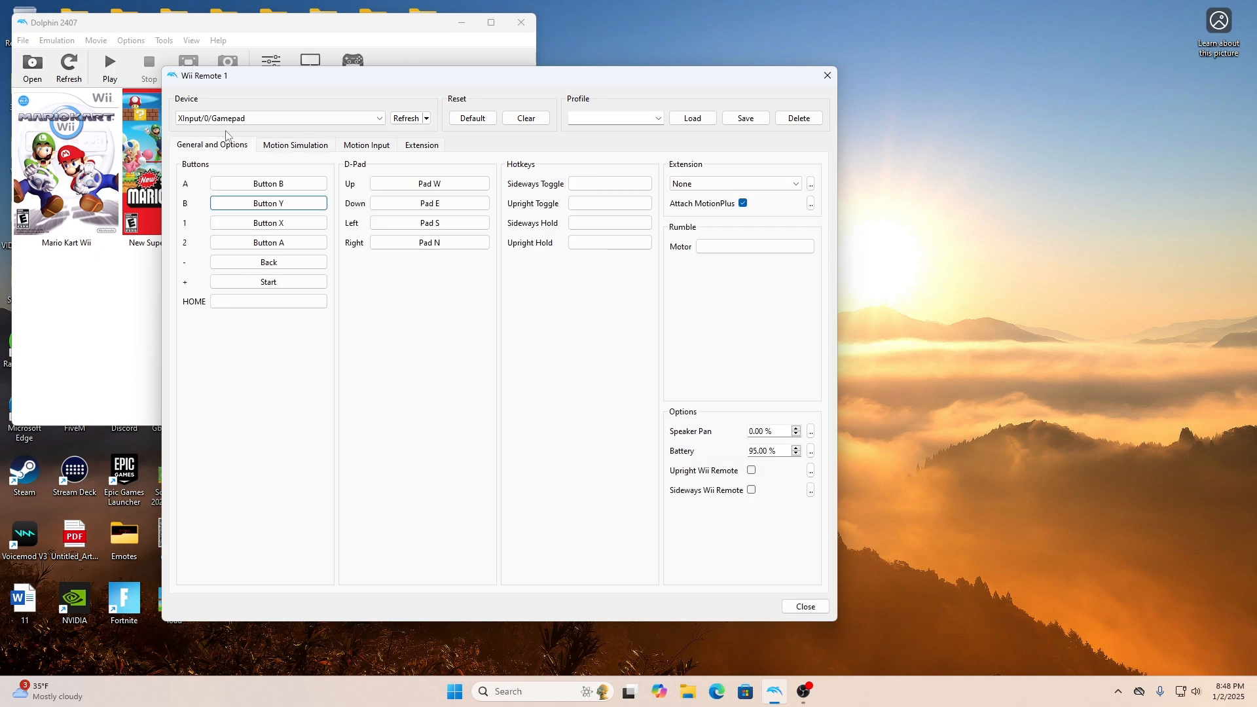